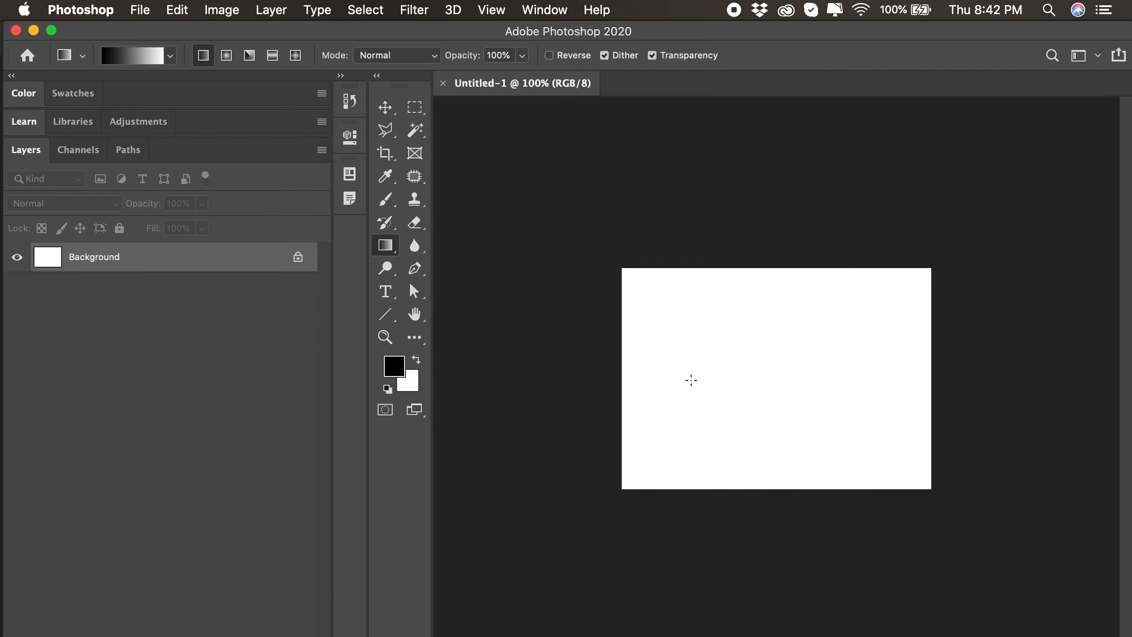
Start a new blank white document from the File menu for the lightning artwork
{"action": "left_click", "coordinate": [141, 10]}
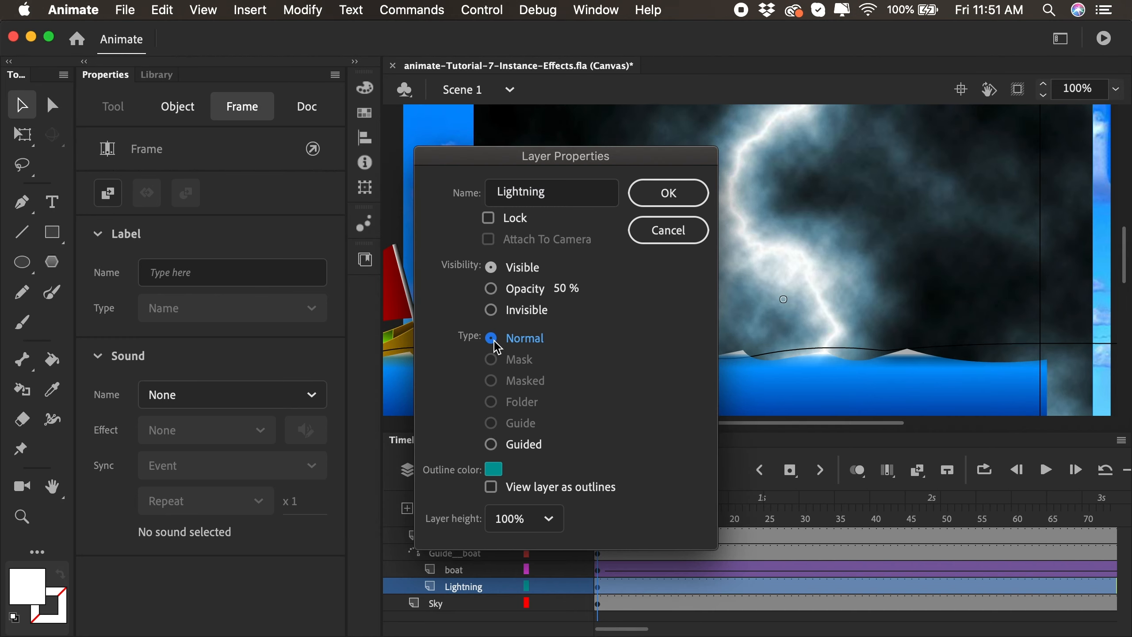
Add a normal layer named Lightning between the boat and Sky layers
{"action": "left_click", "coordinate": [666, 192]}
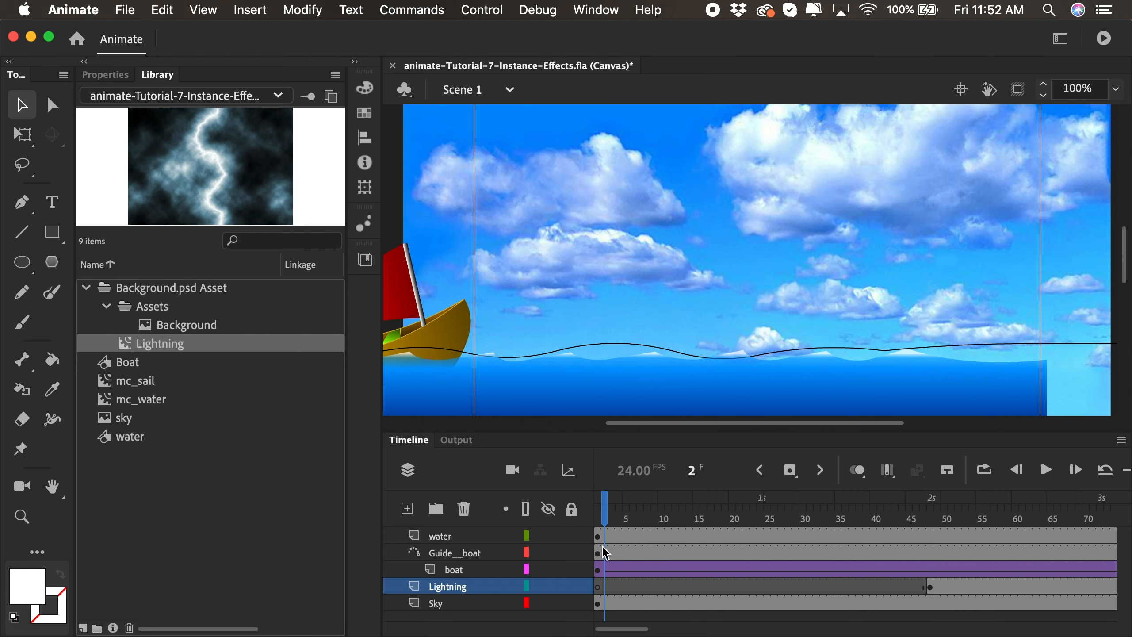
Insert a quick run of Lightning keyframes across frames 47–52
{"action": "left_click", "coordinate": [958, 501]}
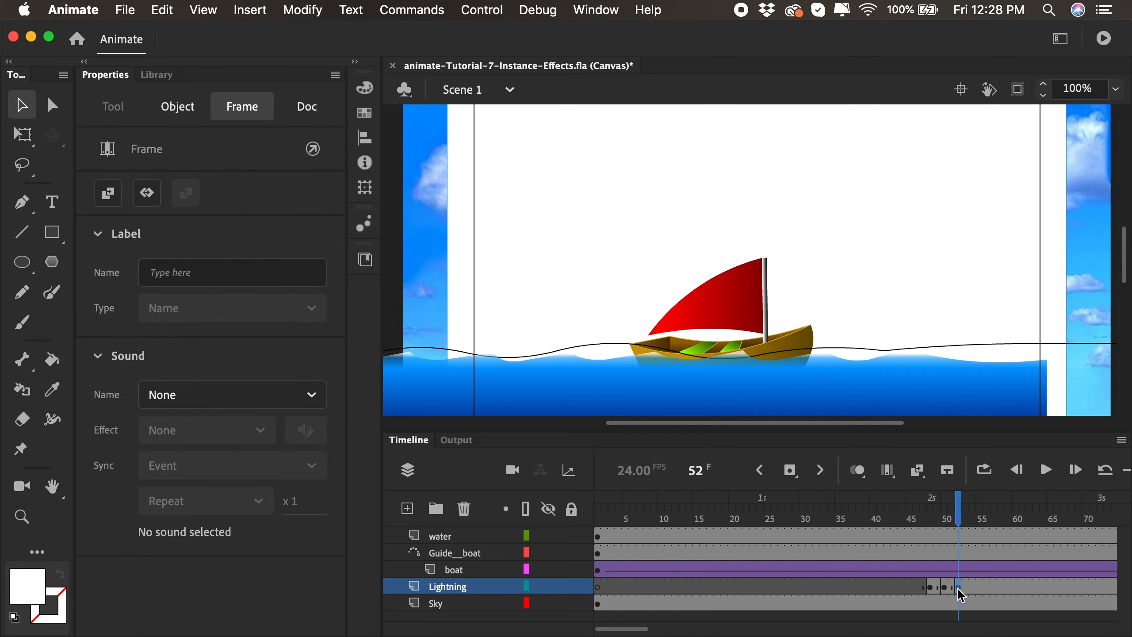
{"action": "left_click", "coordinate": [176, 106]}
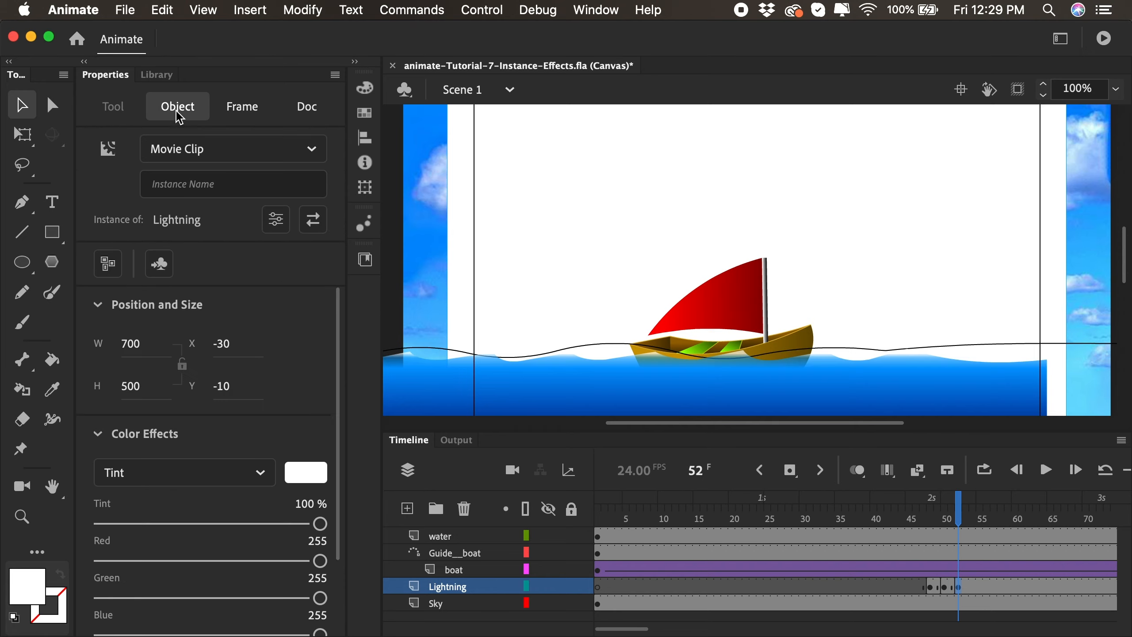
Give the frame 52 Lightning instance a 100% white tint
{"action": "left_click", "coordinate": [306, 106]}
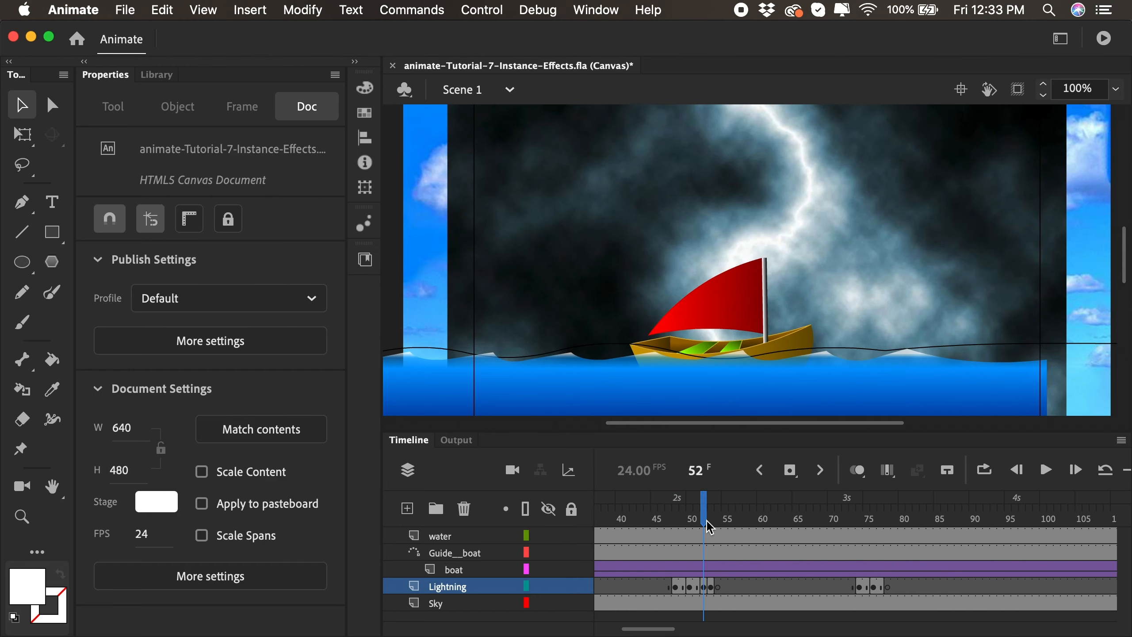
{"action": "left_click_drag", "start_coordinate": [703, 504], "coordinate": [986, 503]}
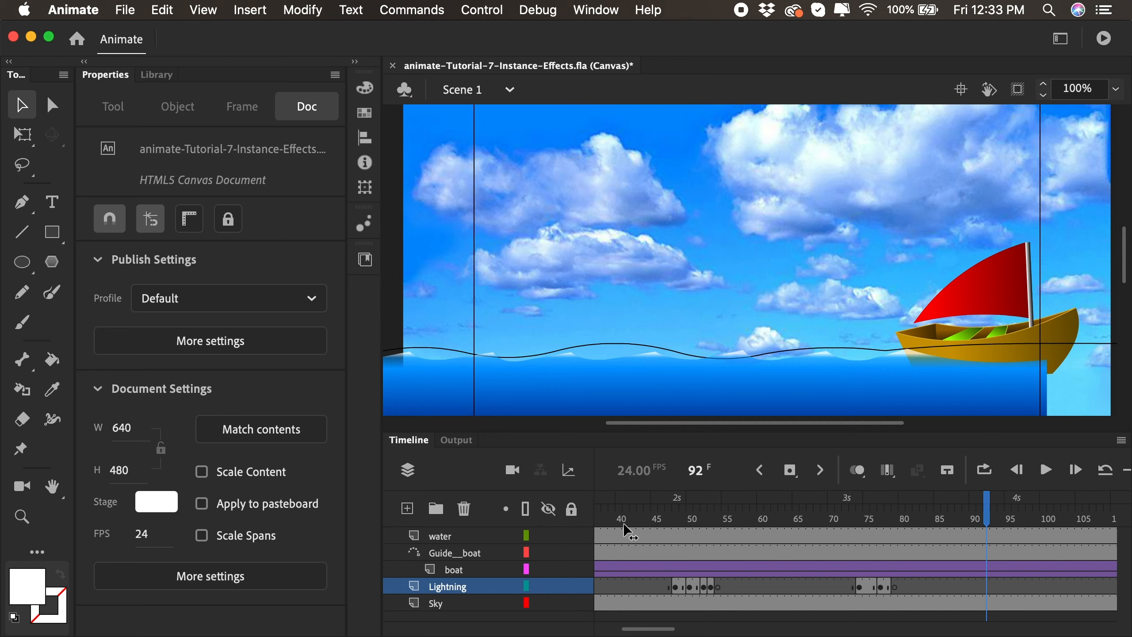